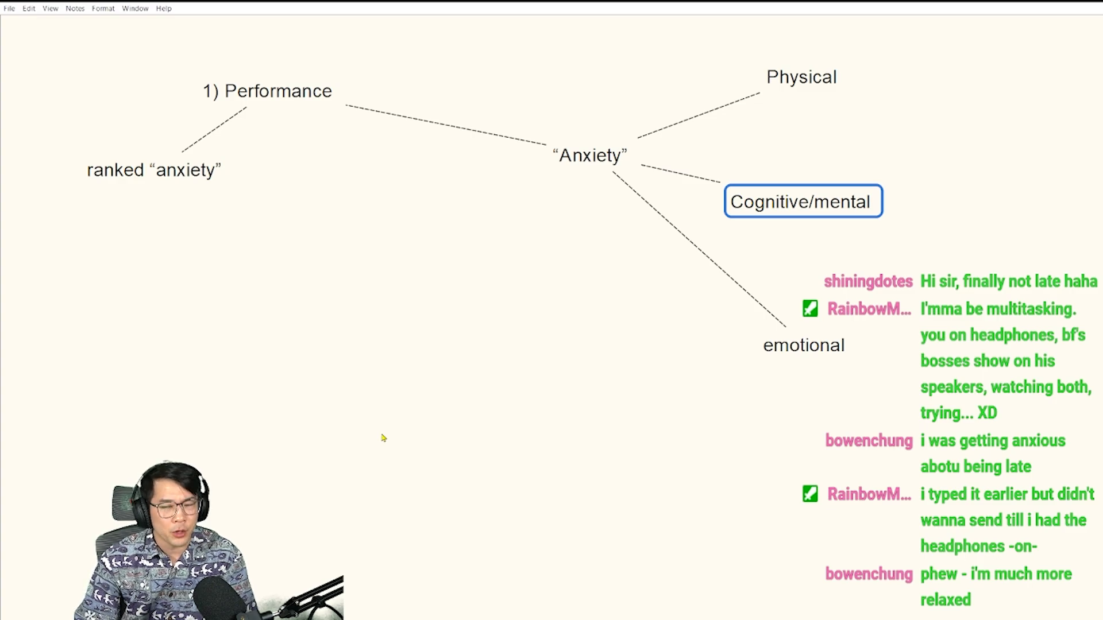
{"action": "mouse_move", "coordinate": [842, 116]}
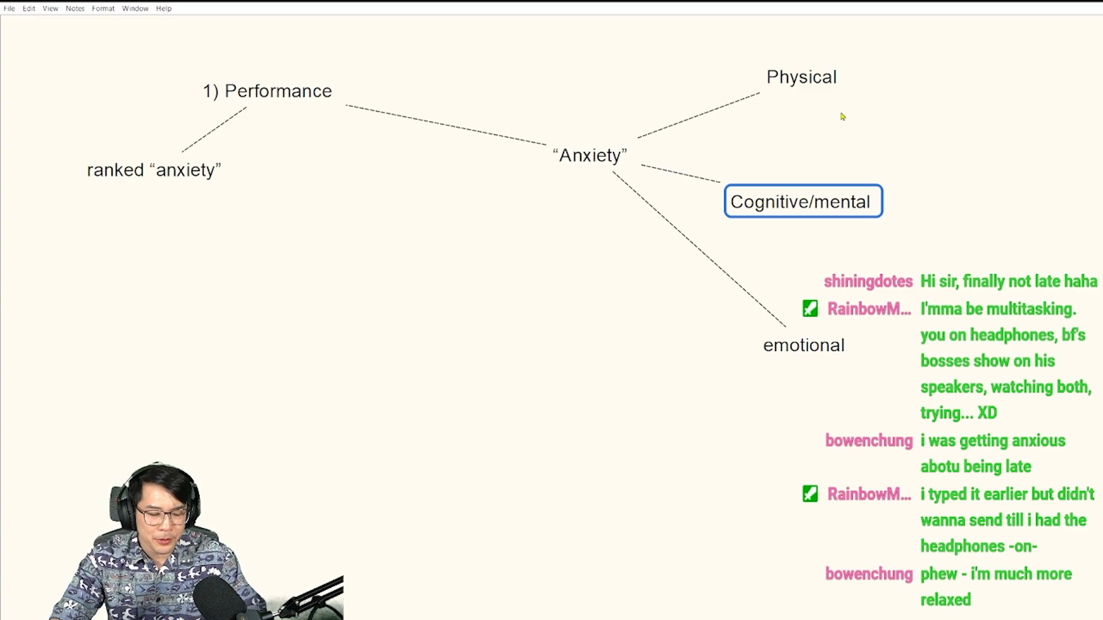
Retype the 'emotional' branch note as 'Emotional' with a capital E.
{"action": "left_click", "coordinate": [802, 345]}
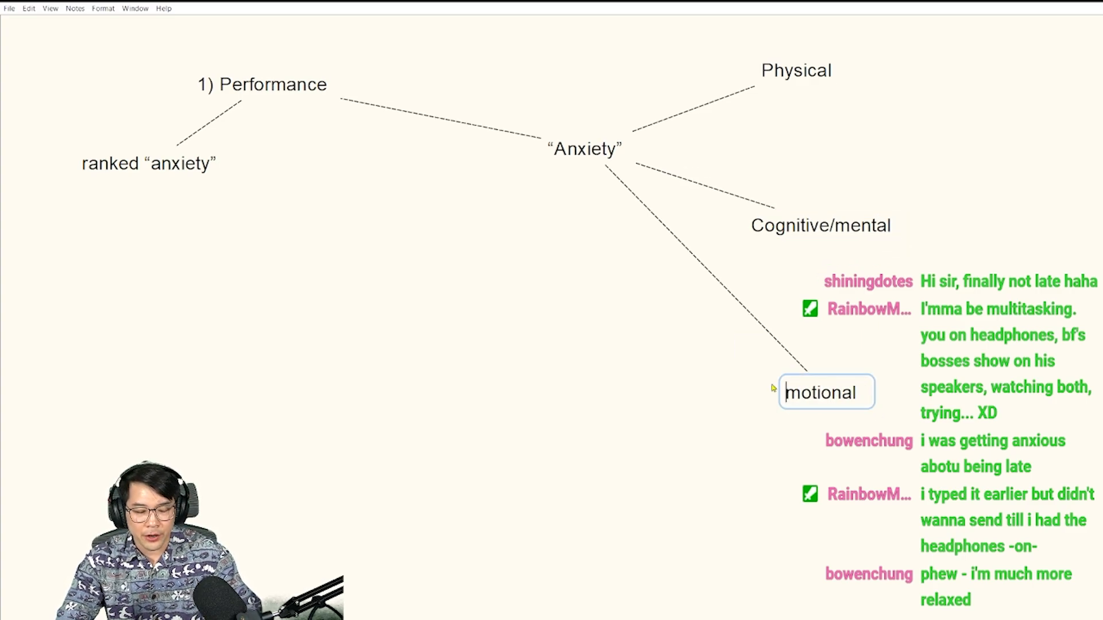
{"action": "type", "text": "Emotional"}
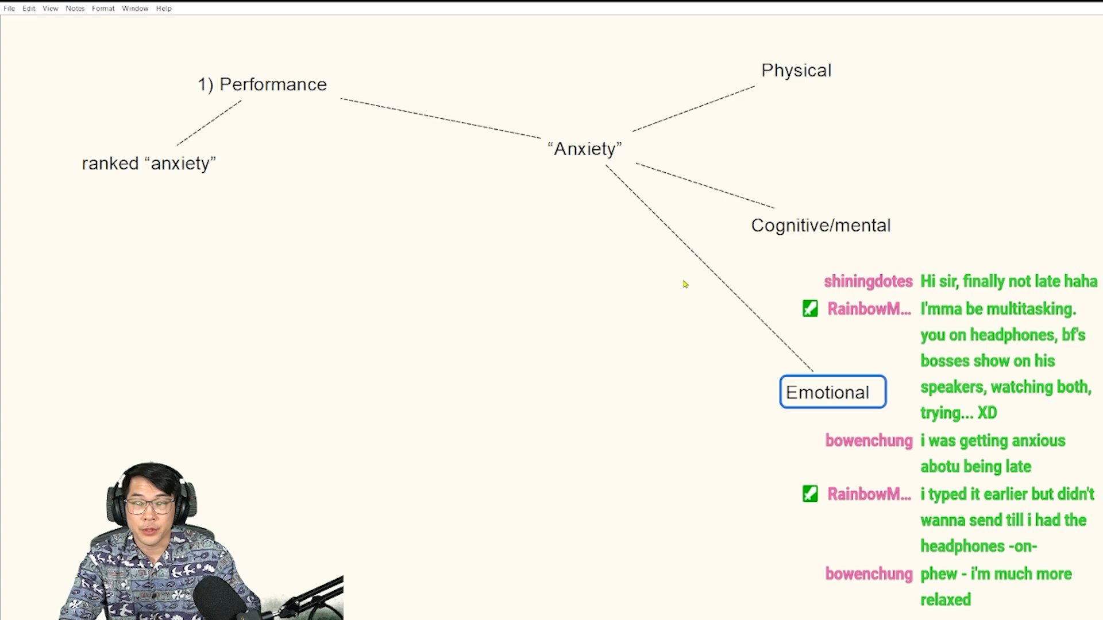
Add 'Somatic' to the Physical note so it reads 'Physical/Somatic' on two lines.
{"action": "left_click", "coordinate": [824, 62]}
{"action": "type", "text": "/"}
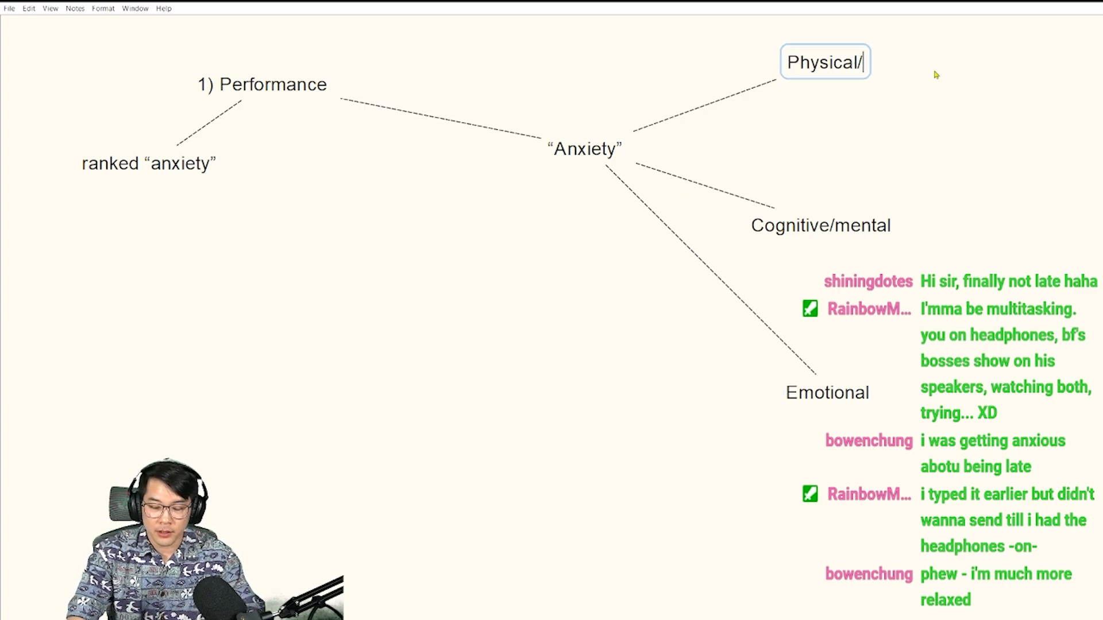
{"action": "type", "text": "Somatic"}
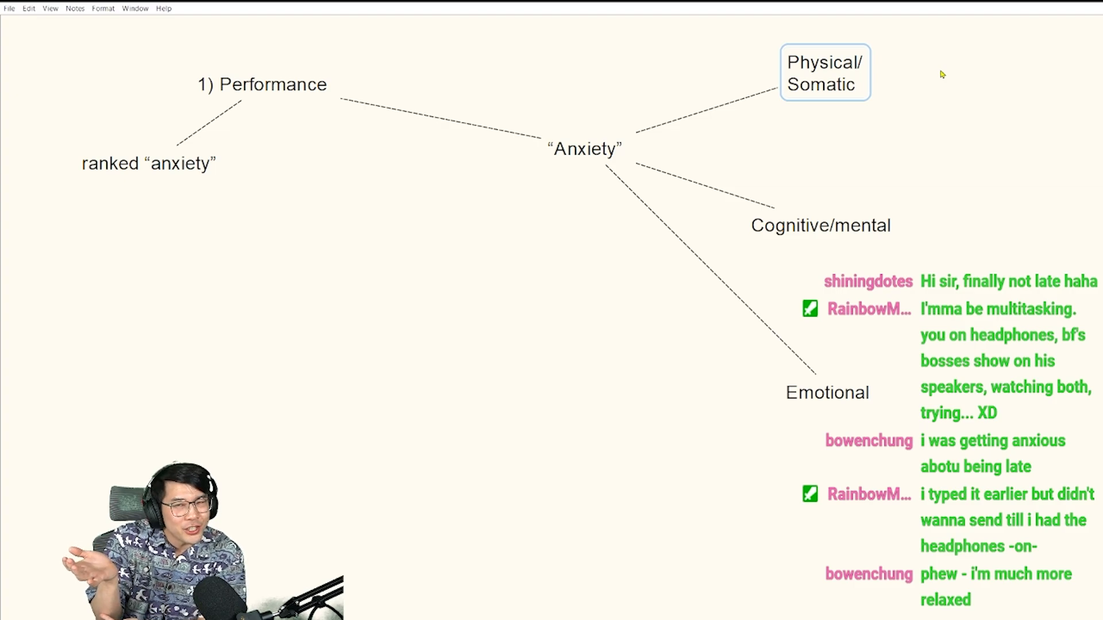
{"action": "mouse_move", "coordinate": [737, 200]}
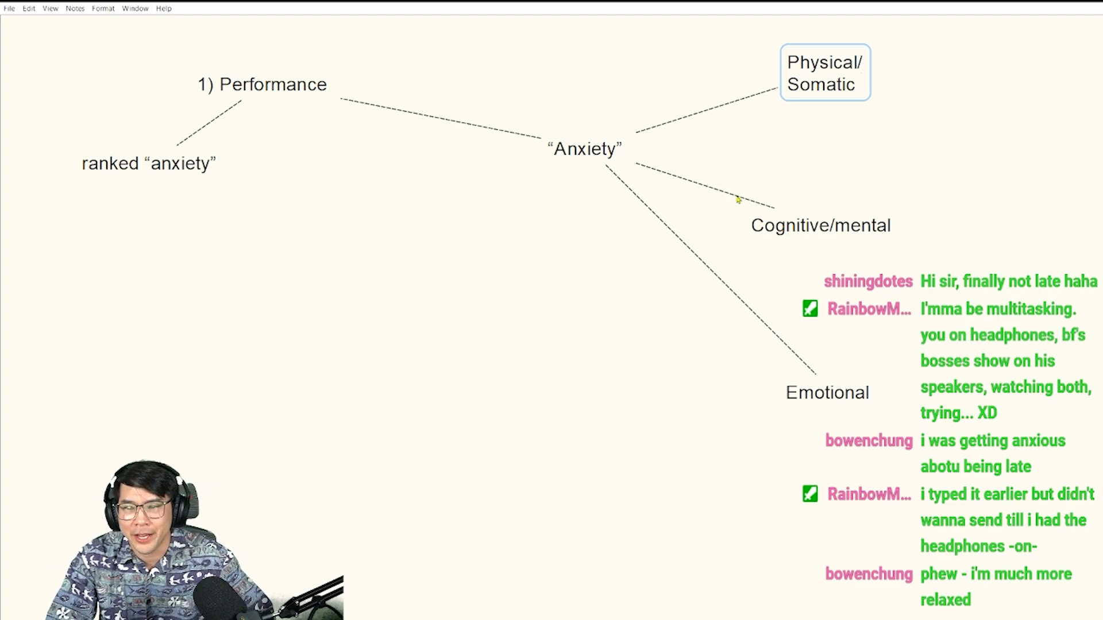